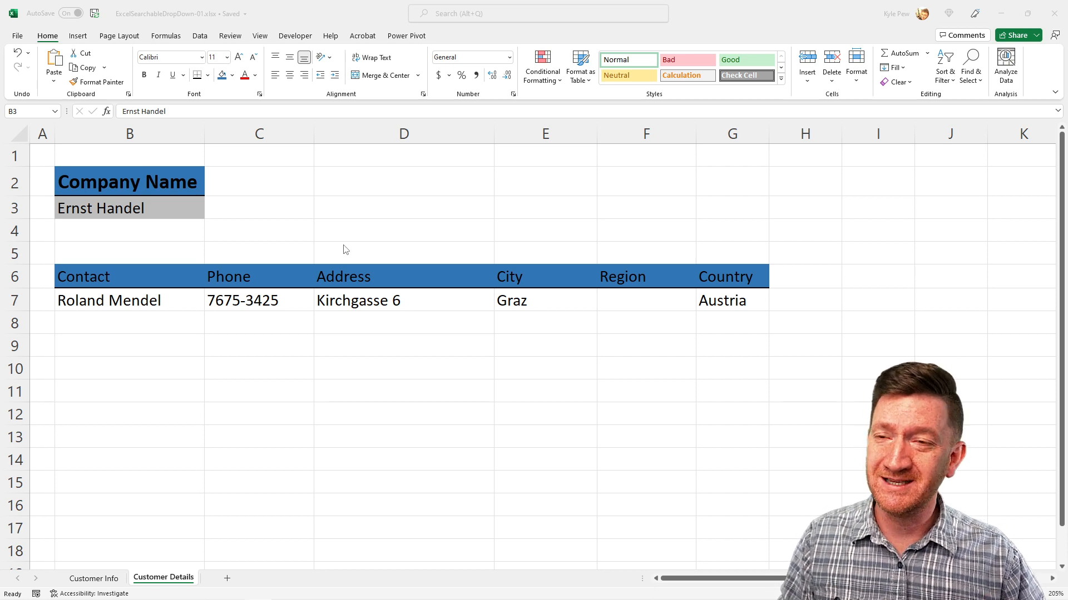
mouse_move(143, 465)
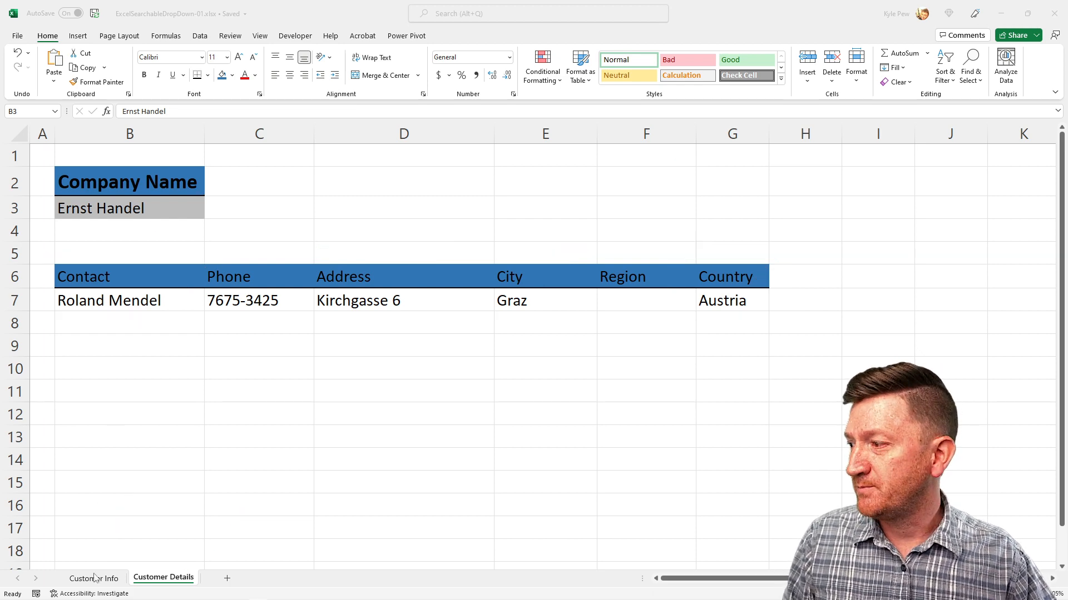
Give B3 List validation sourced from Customer Info company names, Customer Info!$B$2:$B$92
click(93, 578)
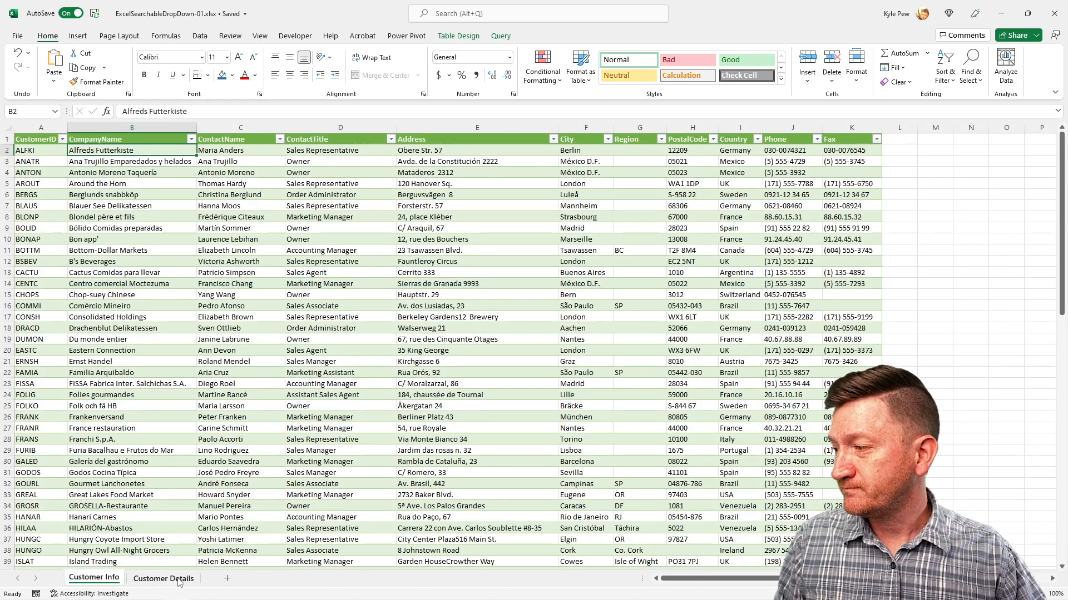
click(163, 579)
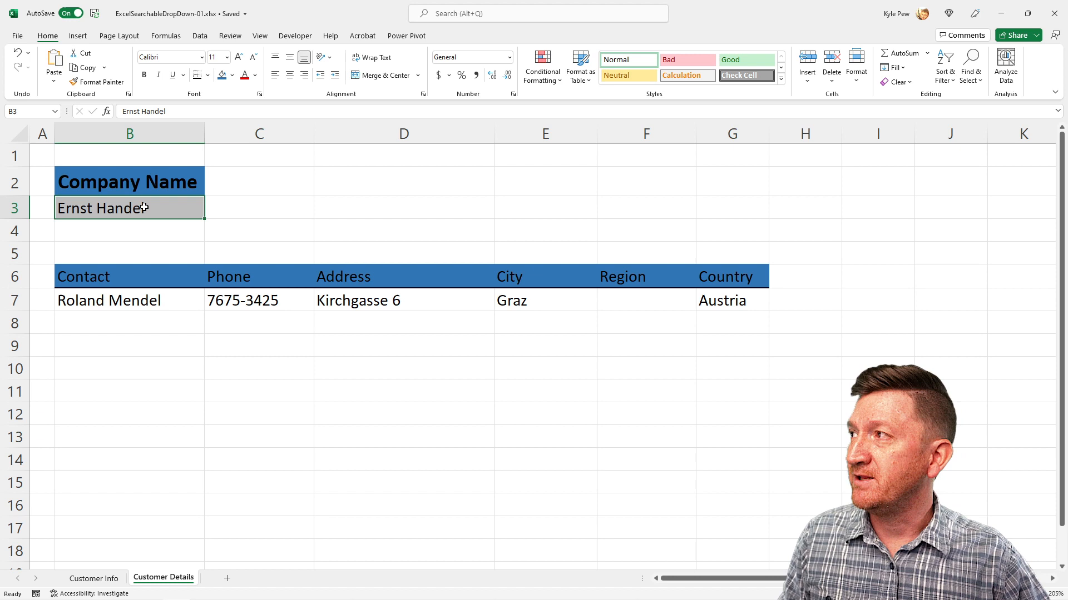
click(200, 36)
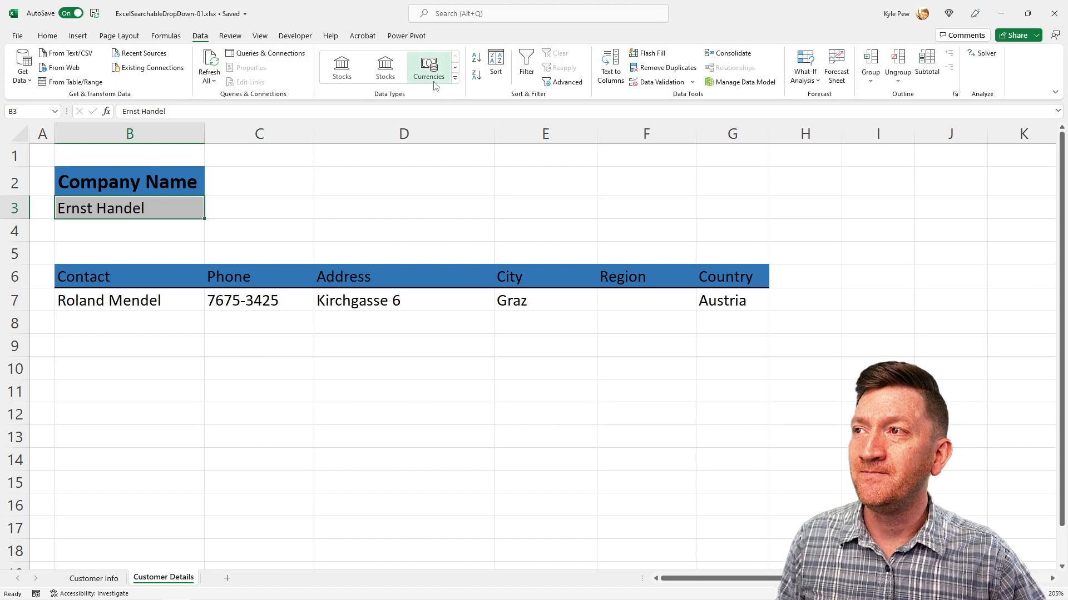
mouse_move(677, 102)
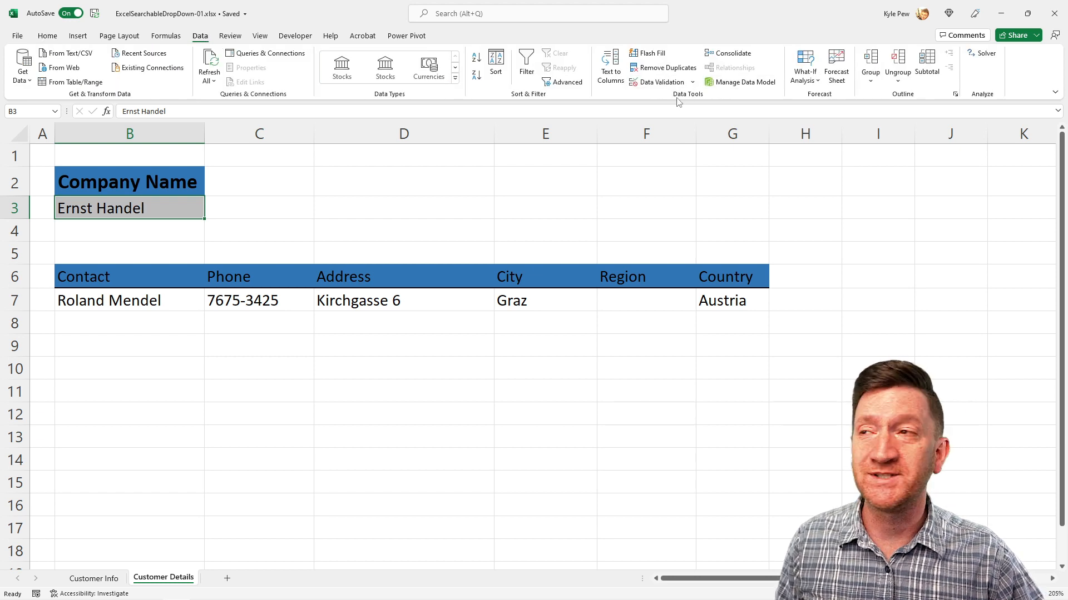
click(691, 82)
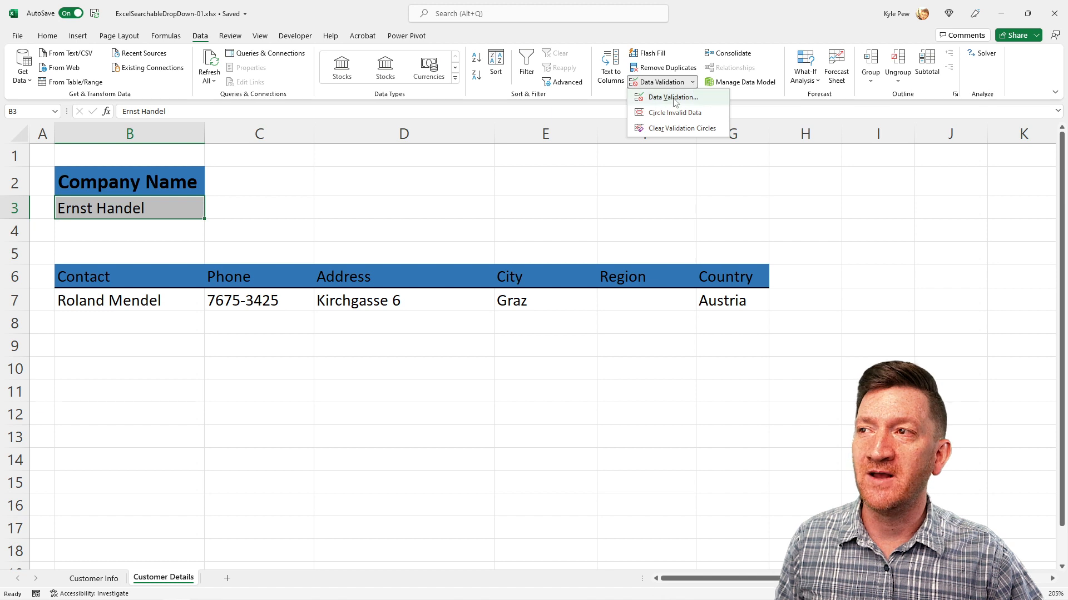
click(672, 97)
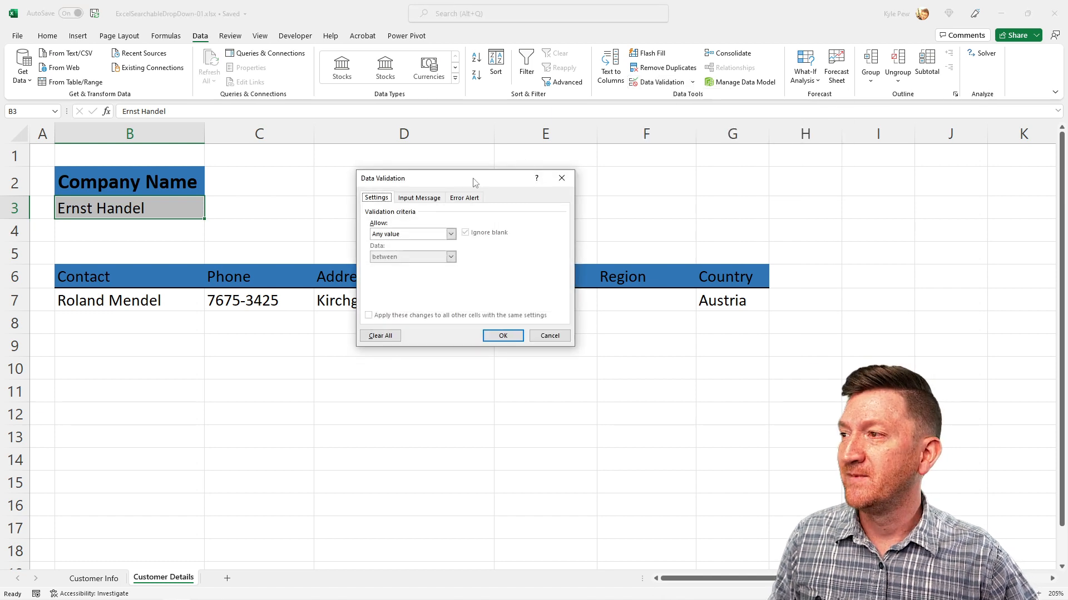
click(524, 197)
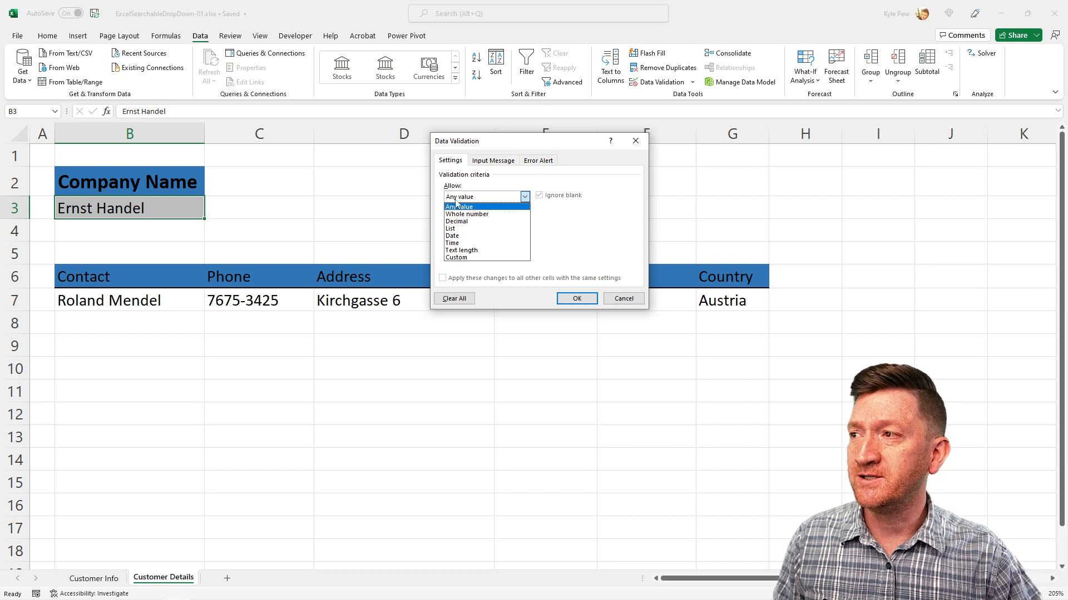
click(449, 228)
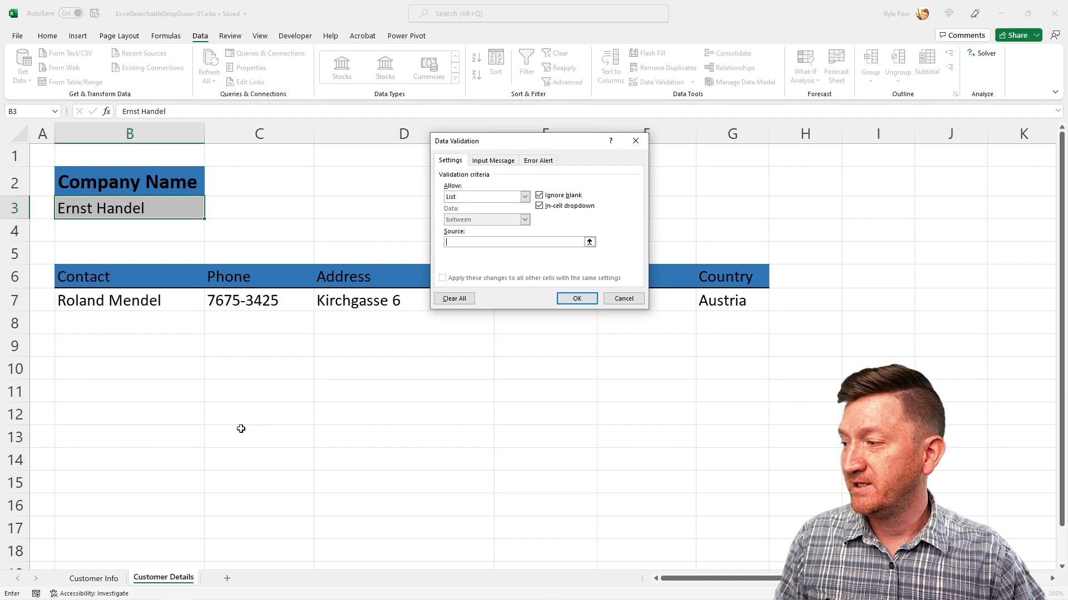
click(93, 579)
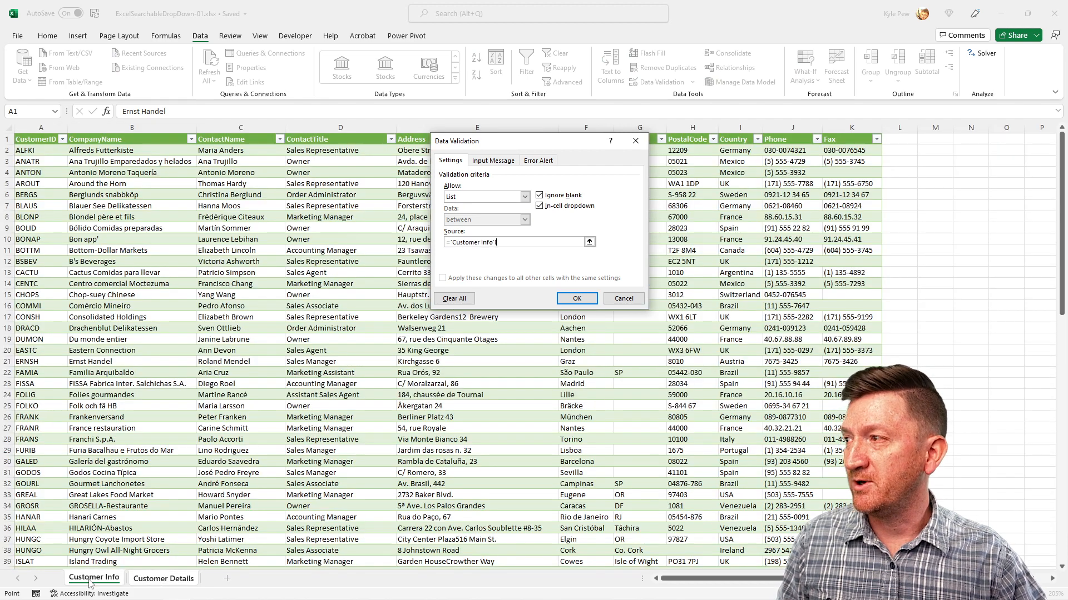
click(132, 150)
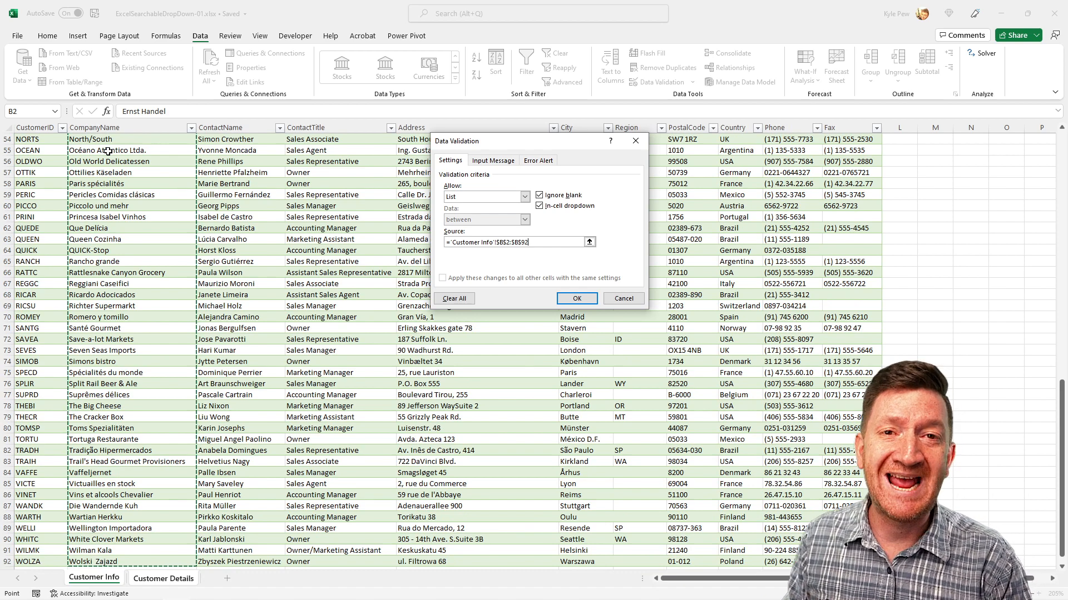
click(576, 298)
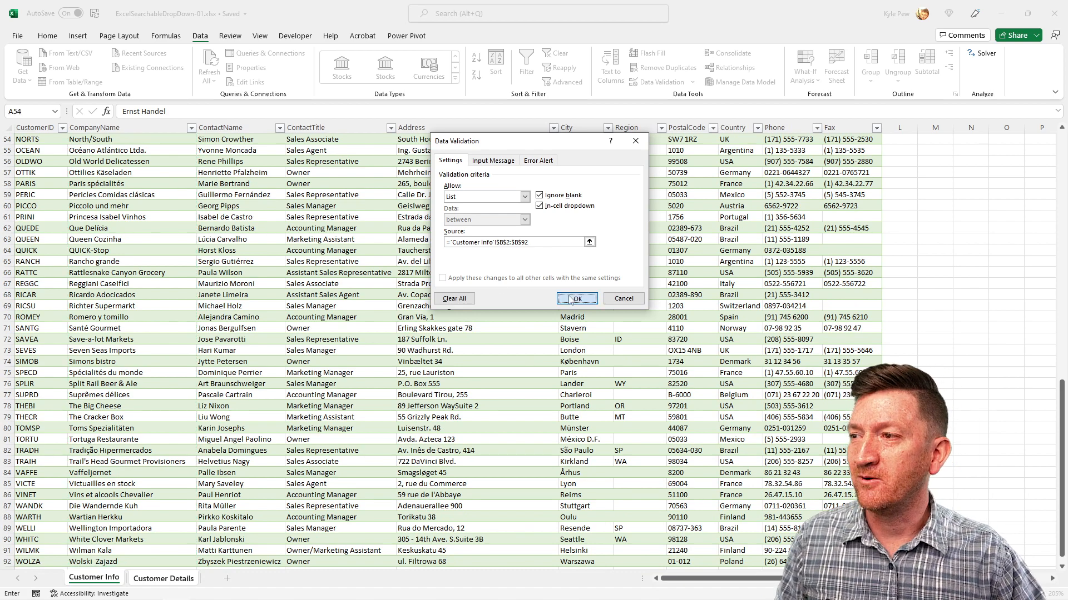
click(576, 298)
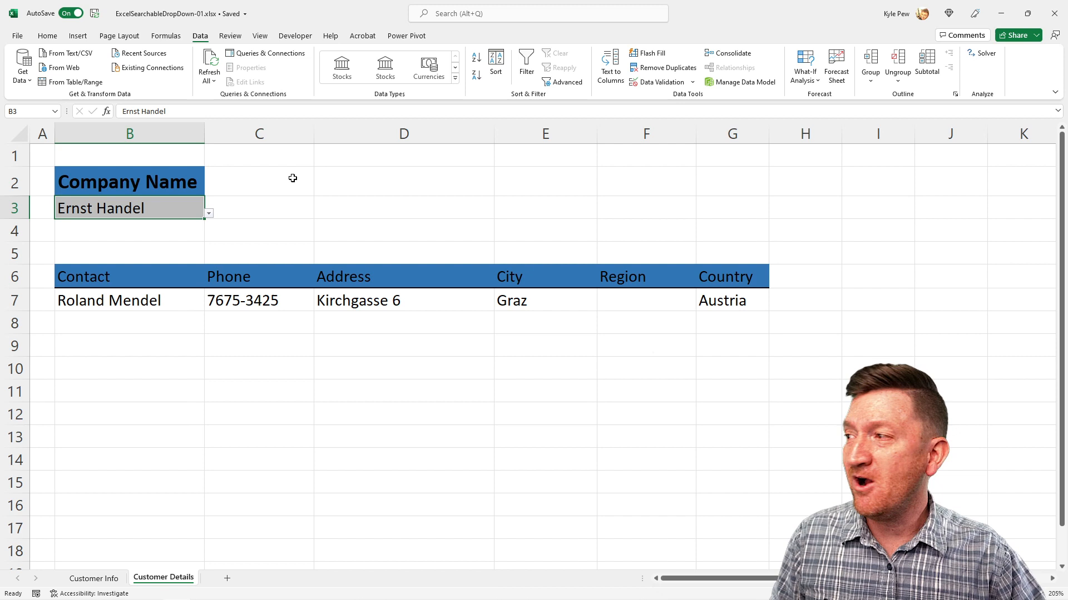
Choose B's Beverages from the B3 dropdown, then switch to Save-a-lot Markets
click(208, 212)
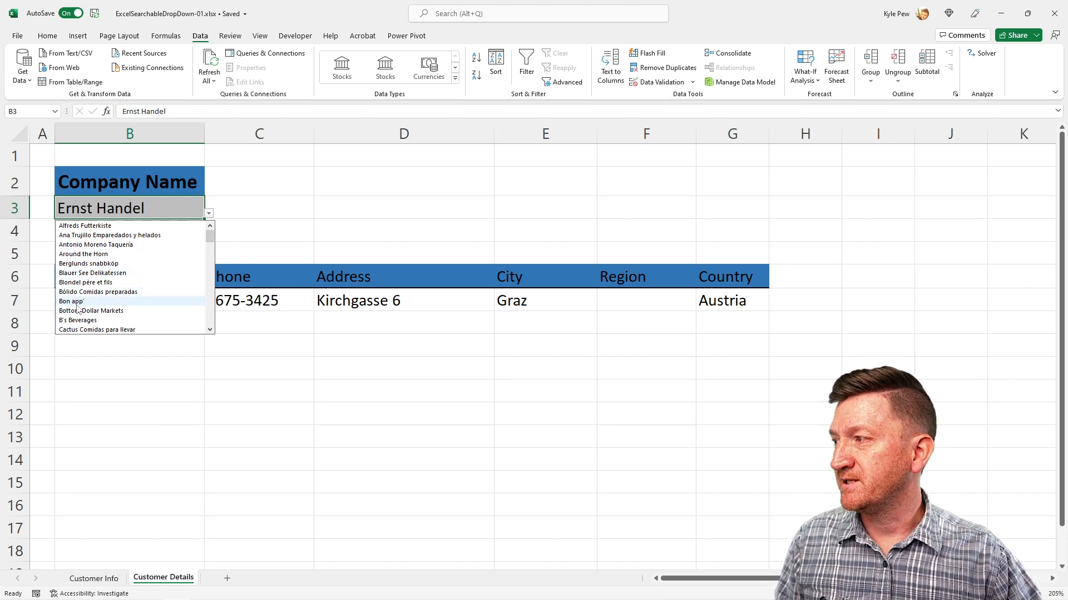
click(71, 301)
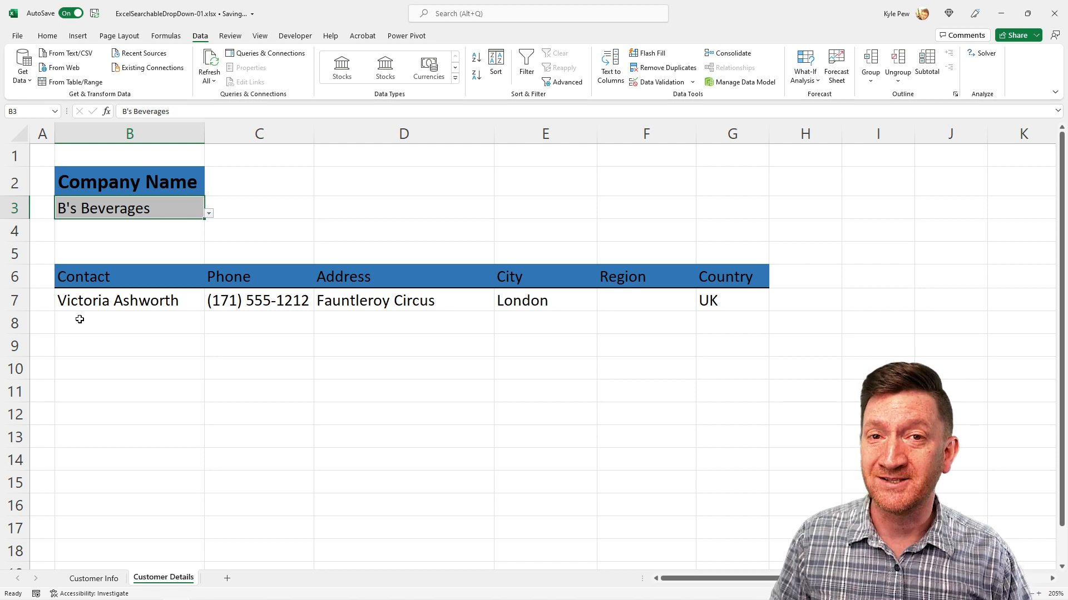
click(207, 213)
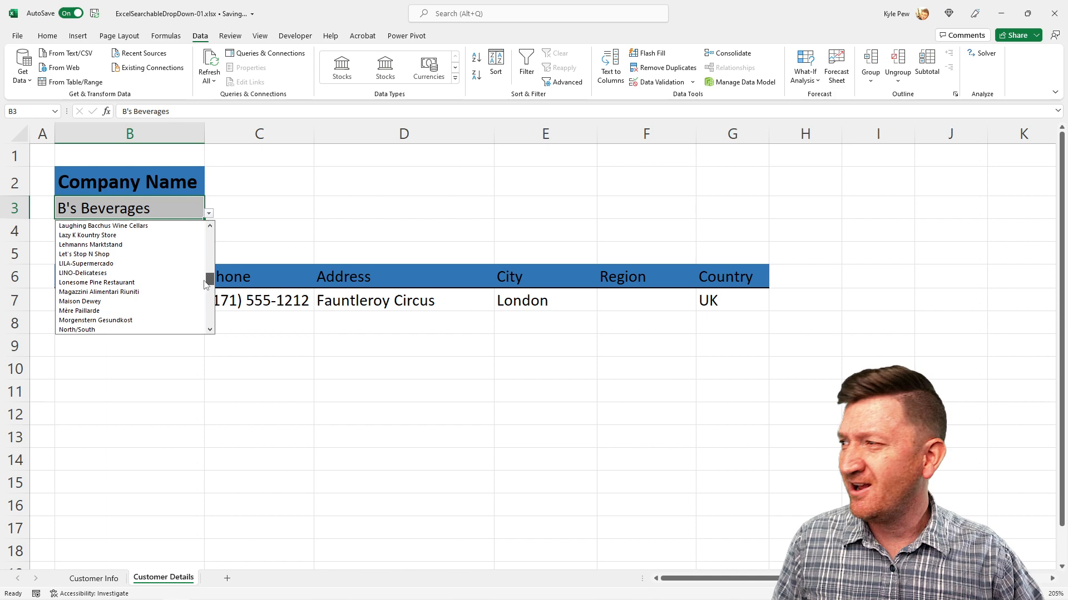
scroll(down, 3)
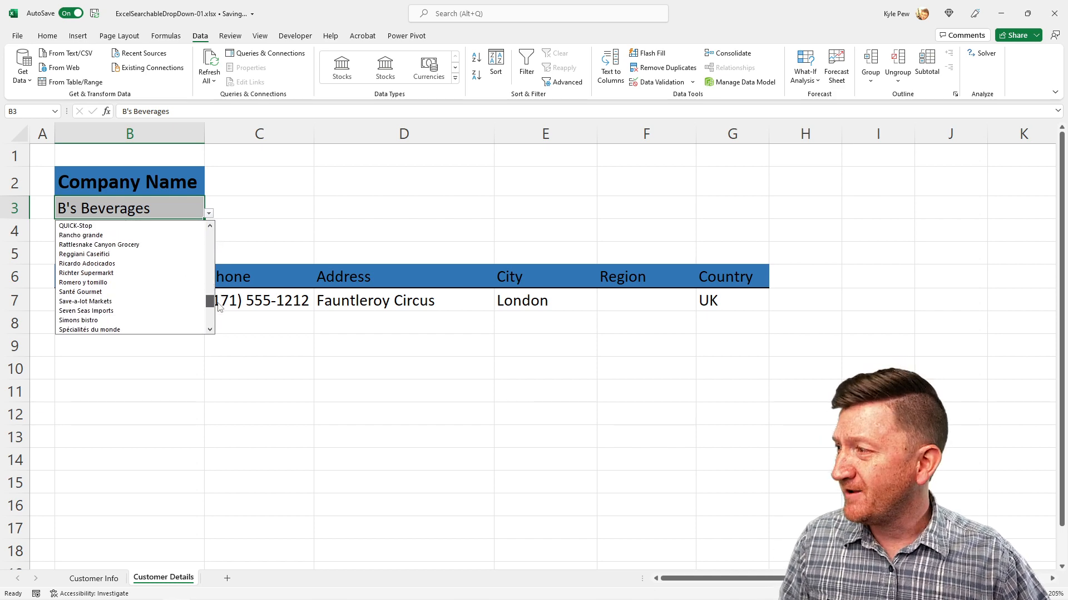
click(85, 301)
text(B)
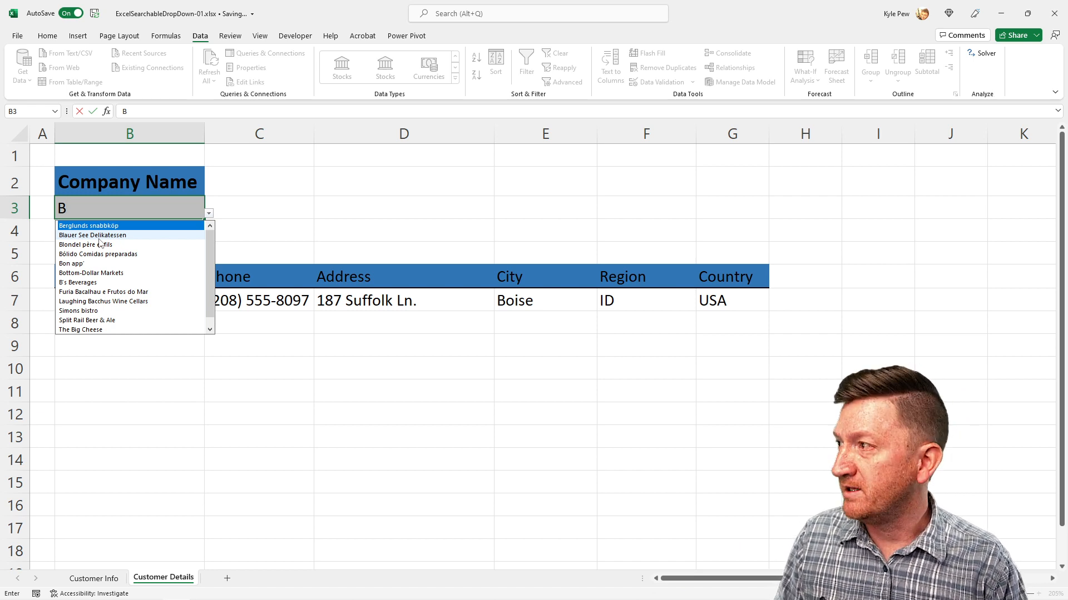
Filter B3 by typing partial names and select Bon app', then Ernst Handel
text(o)
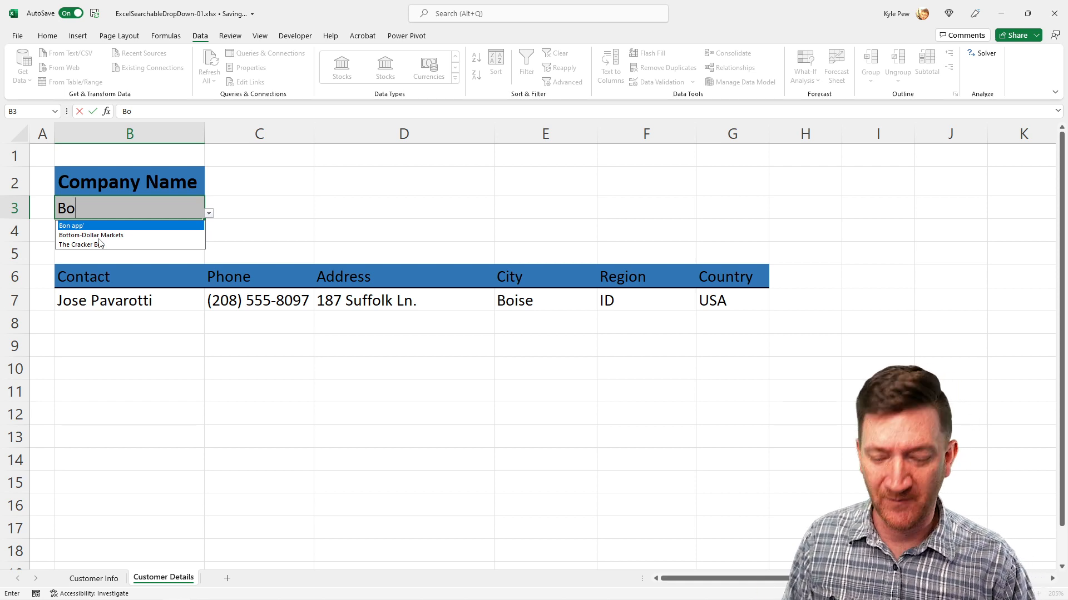
text(n app')
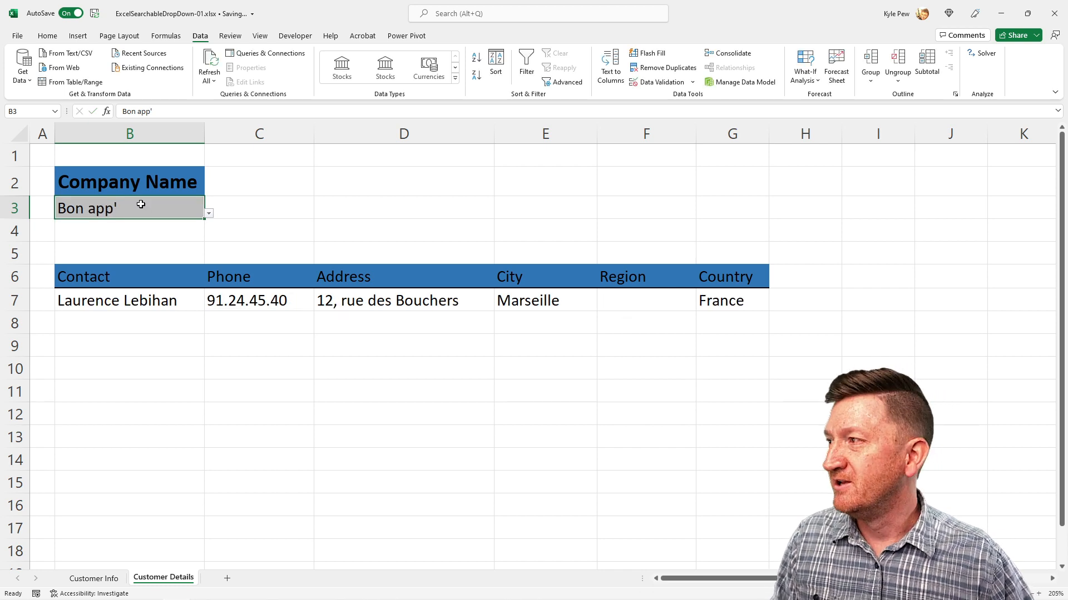
text(E)
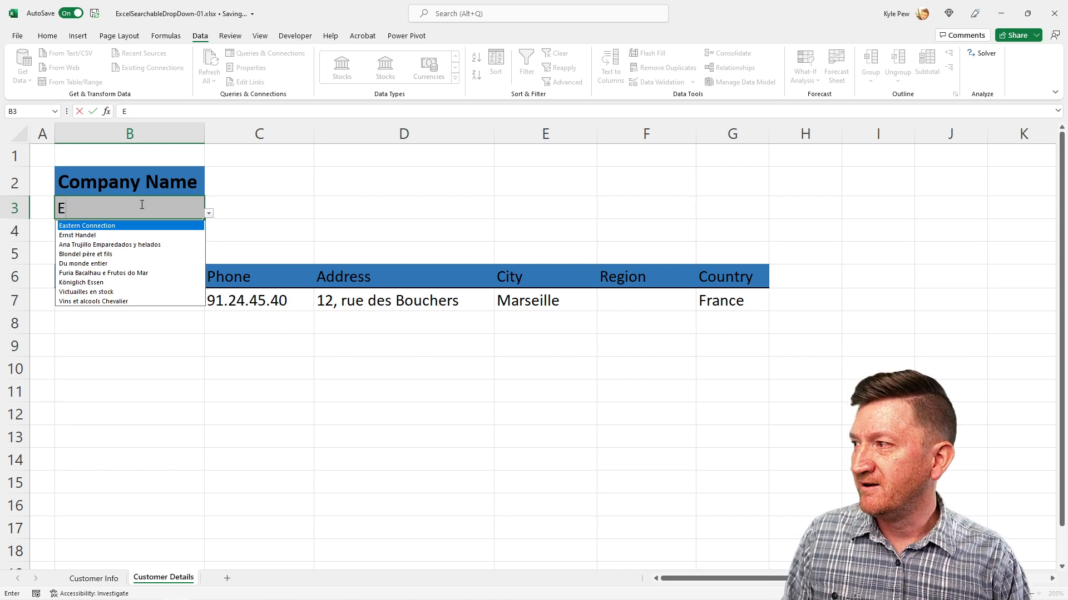
text(rnst Handel)
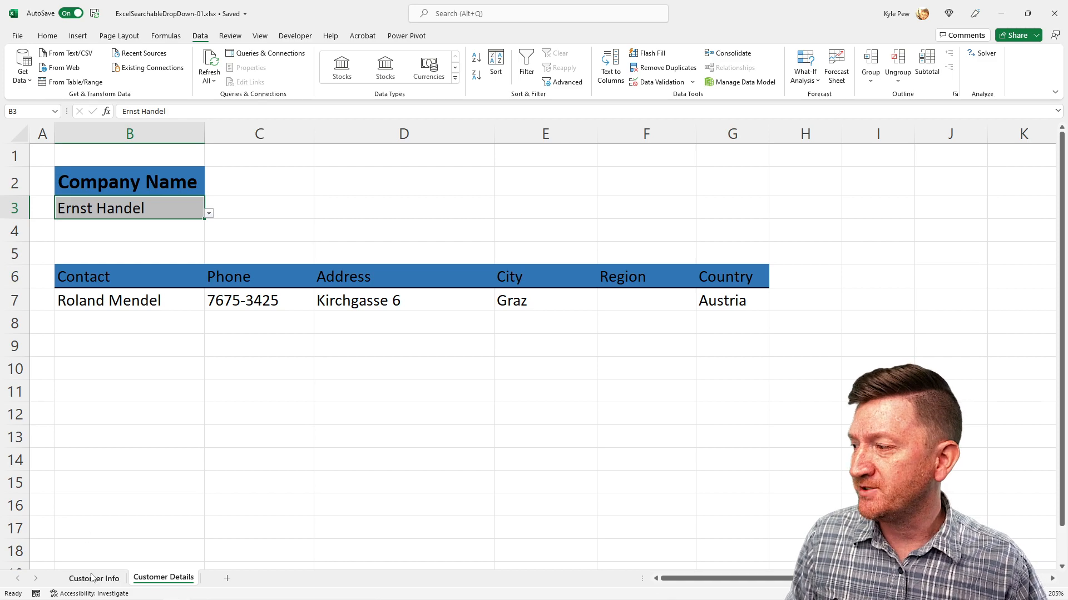
click(94, 577)
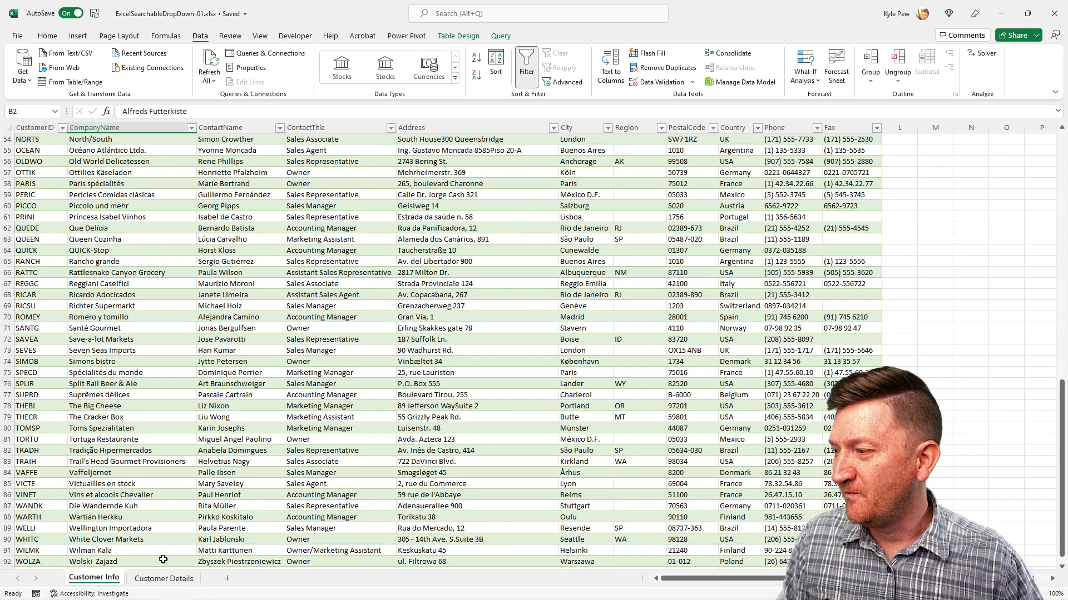
click(163, 578)
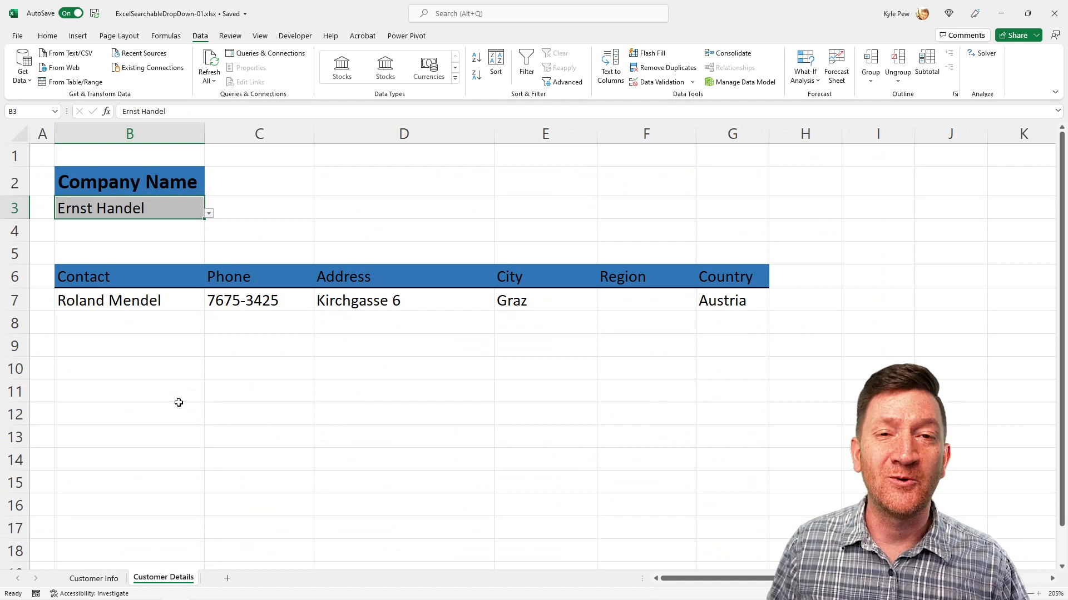